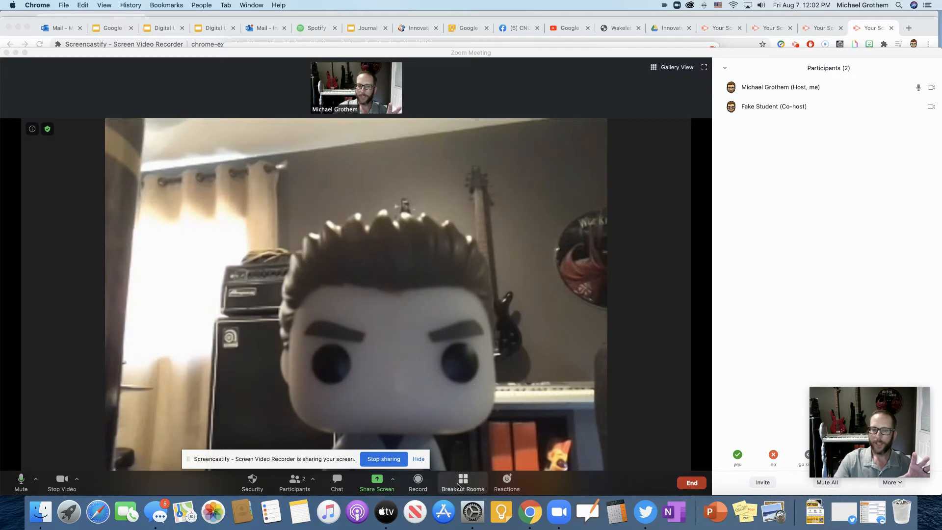
# - Bring up the Breakout Rooms setup from the meeting toolbar
pyautogui.click(462, 483)
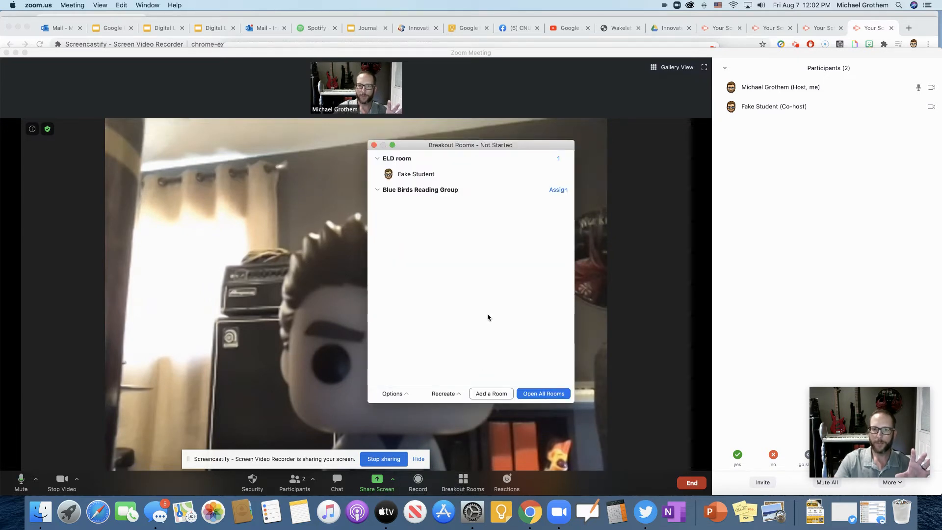
pyautogui.click(445, 394)
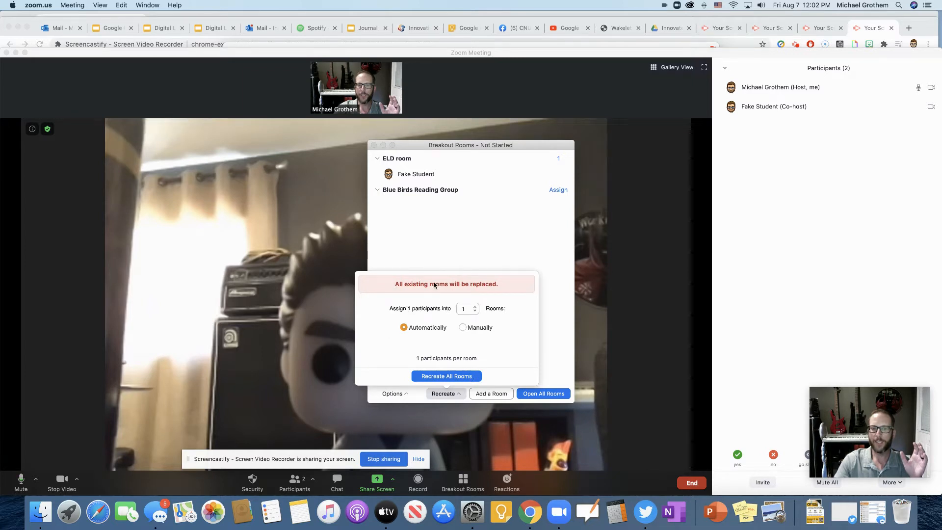
pyautogui.moveTo(410, 312)
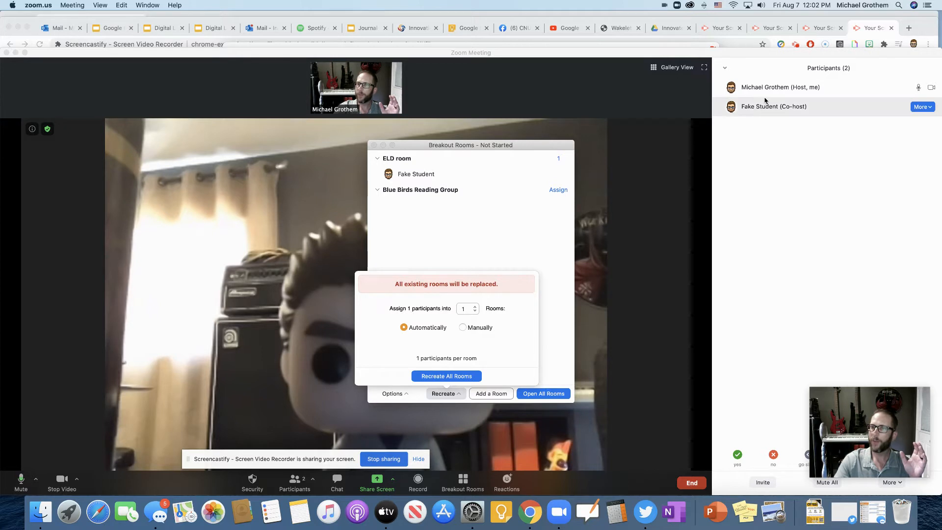
pyautogui.moveTo(518, 304)
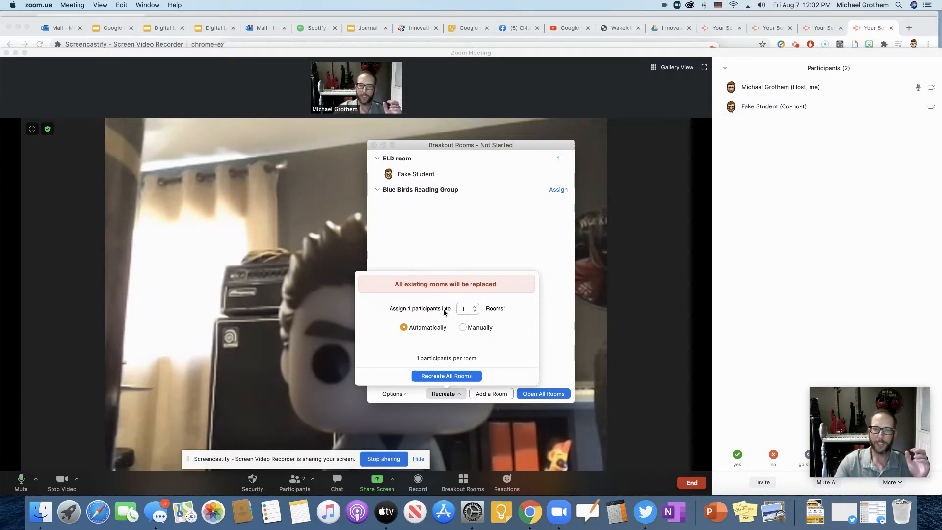
pyautogui.click(475, 306)
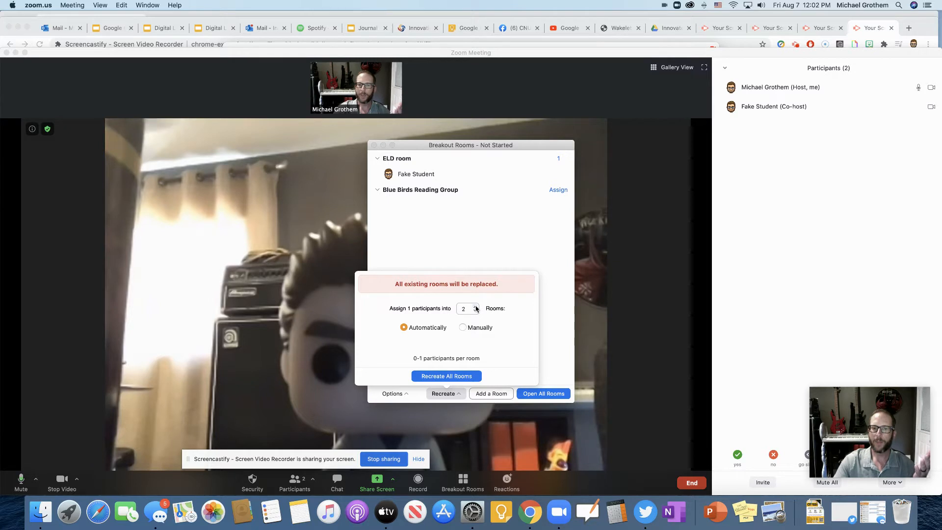
pyautogui.click(475, 311)
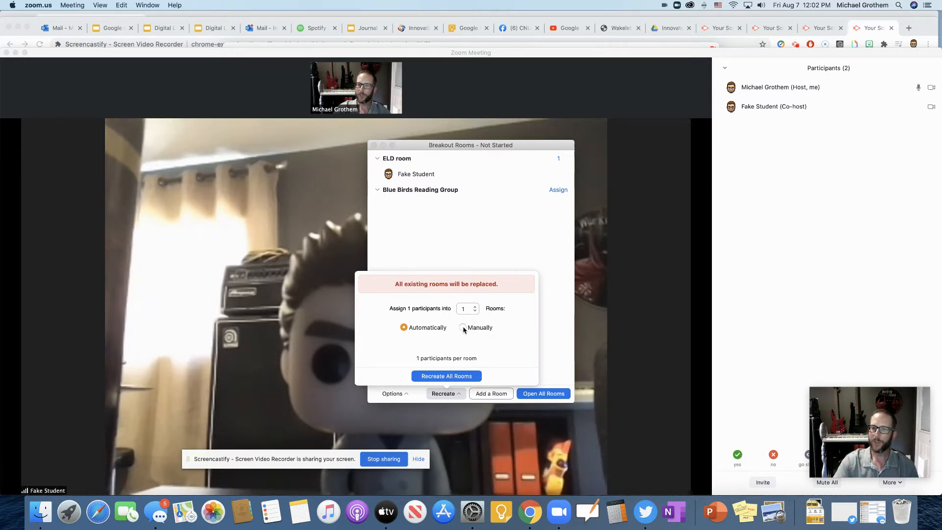
pyautogui.click(463, 328)
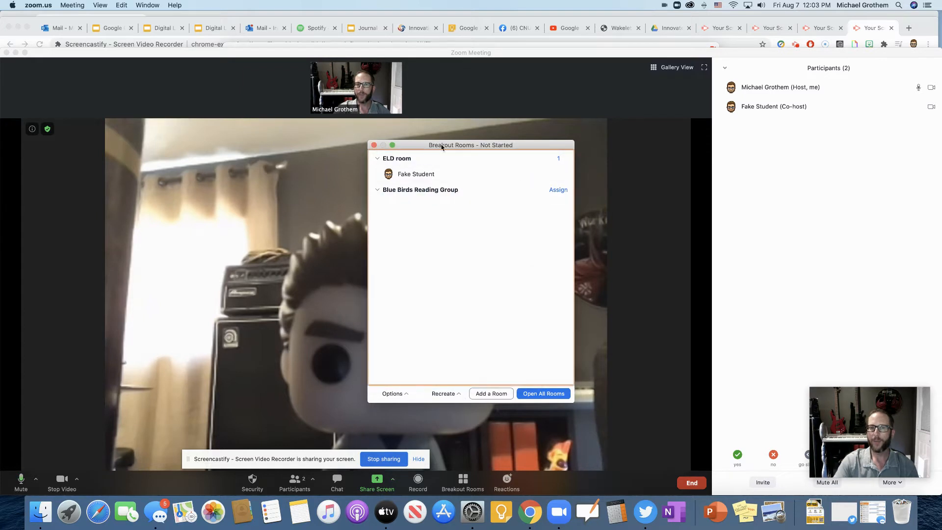
pyautogui.moveTo(408, 158)
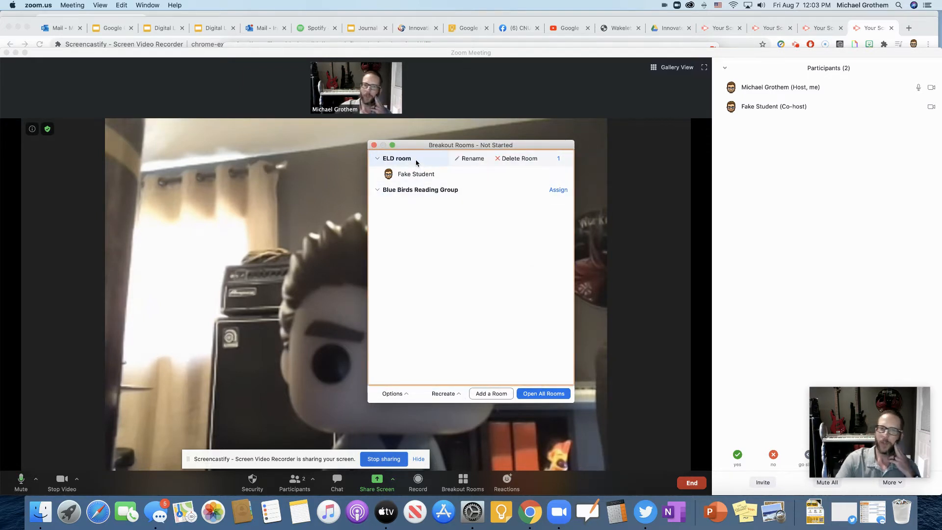
# - Recreate all rooms manually, leaving a single empty Breakout Room 1
pyautogui.click(445, 394)
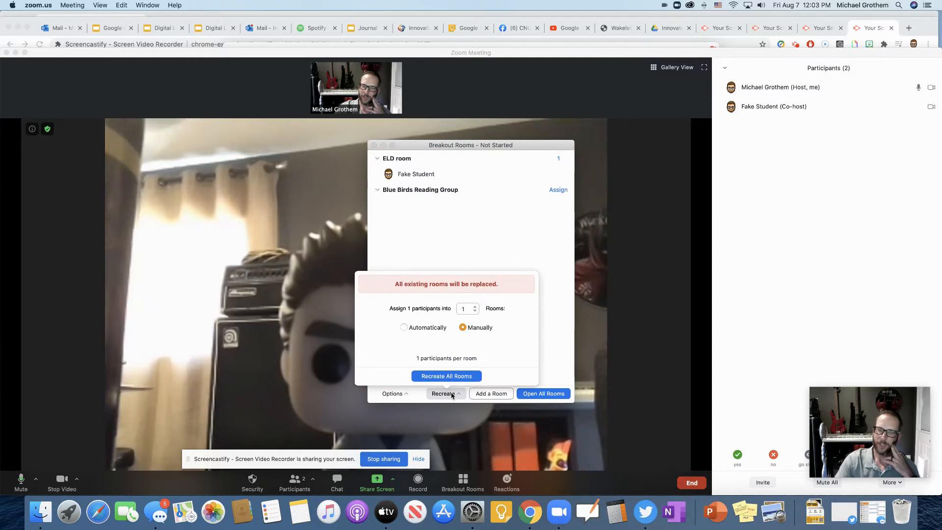
pyautogui.click(445, 375)
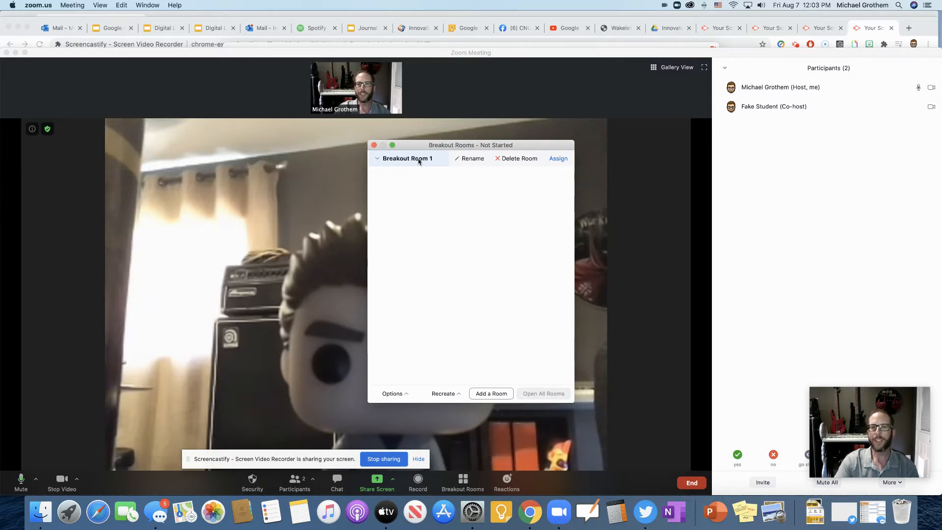
# - Rename Breakout Room 1 to ELD ROOM
pyautogui.click(472, 158)
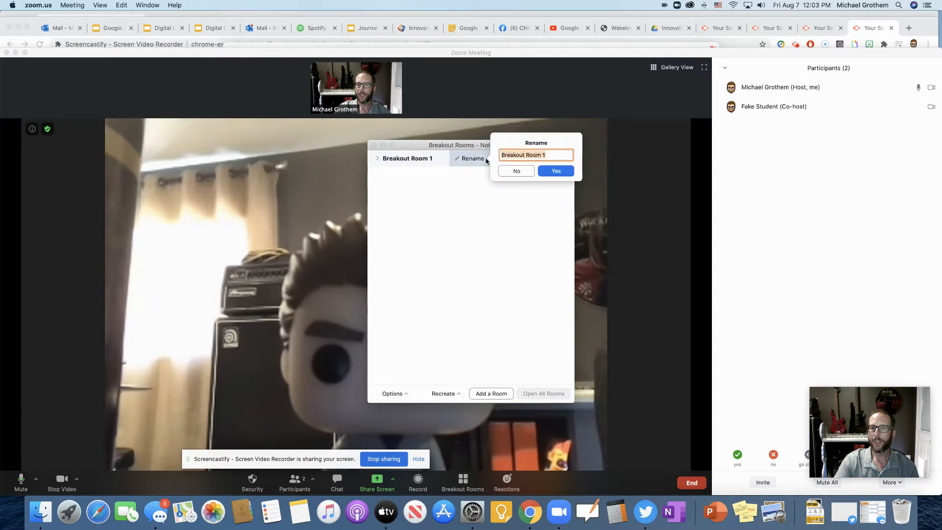
pyautogui.write('ELD R')
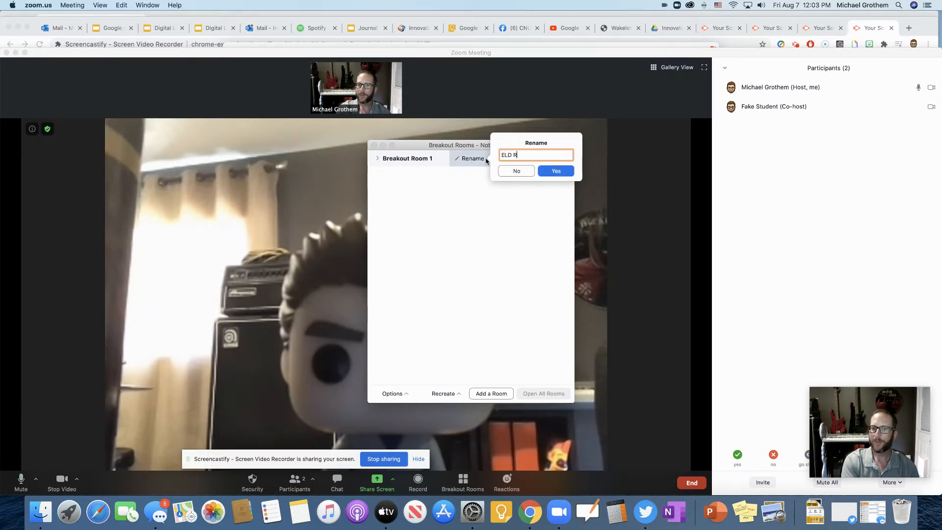
pyautogui.click(555, 171)
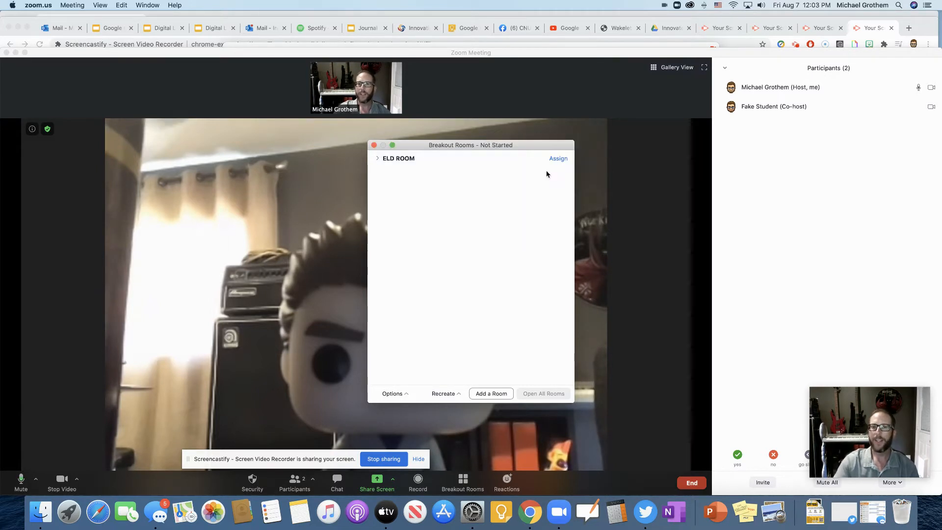
# - Add a second room and rename it Blue birds reading group
pyautogui.click(491, 393)
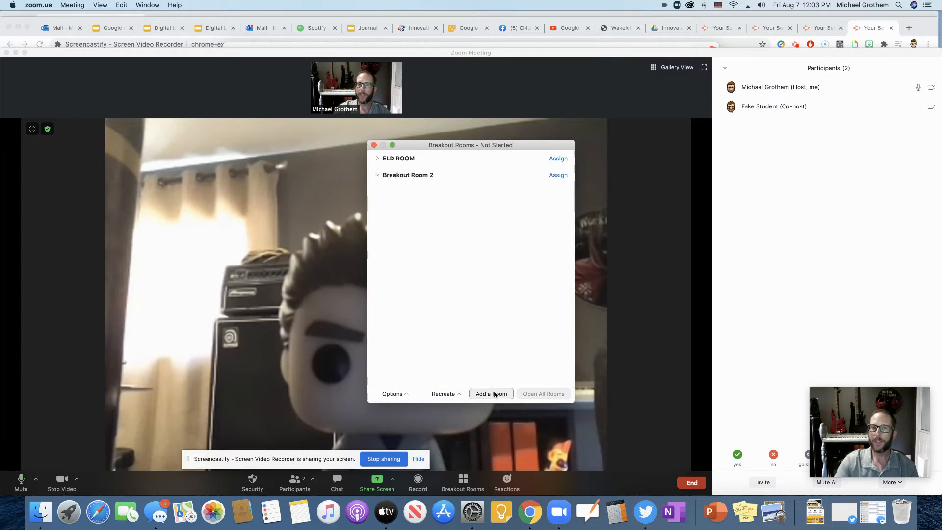
pyautogui.click(472, 175)
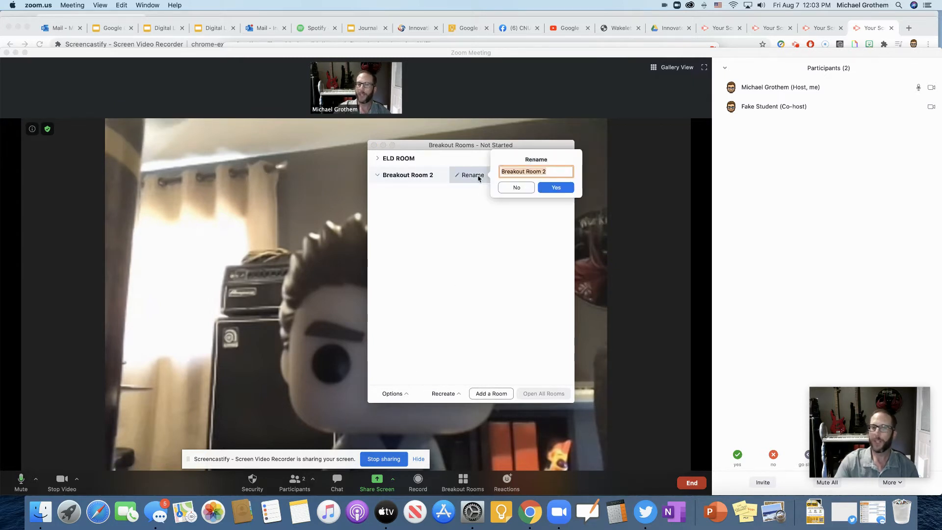
pyautogui.write('Blue')
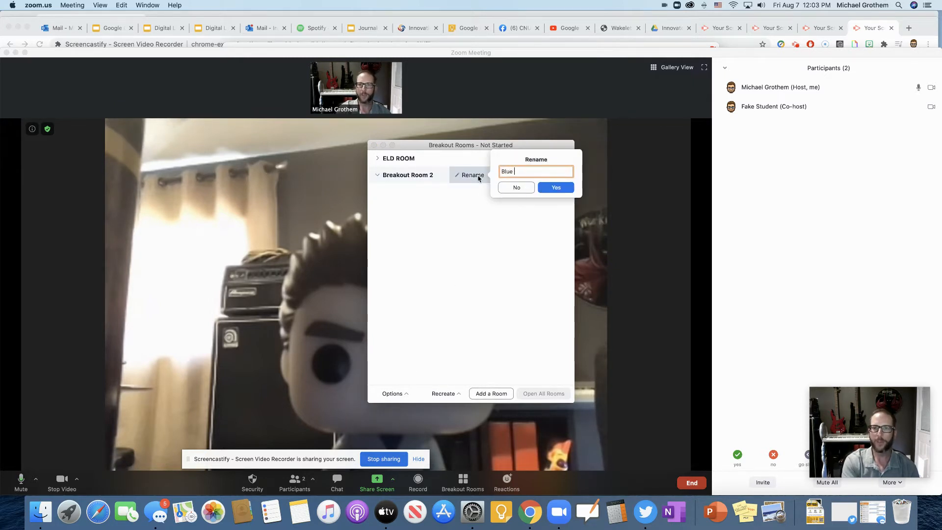
pyautogui.write('birds reading b')
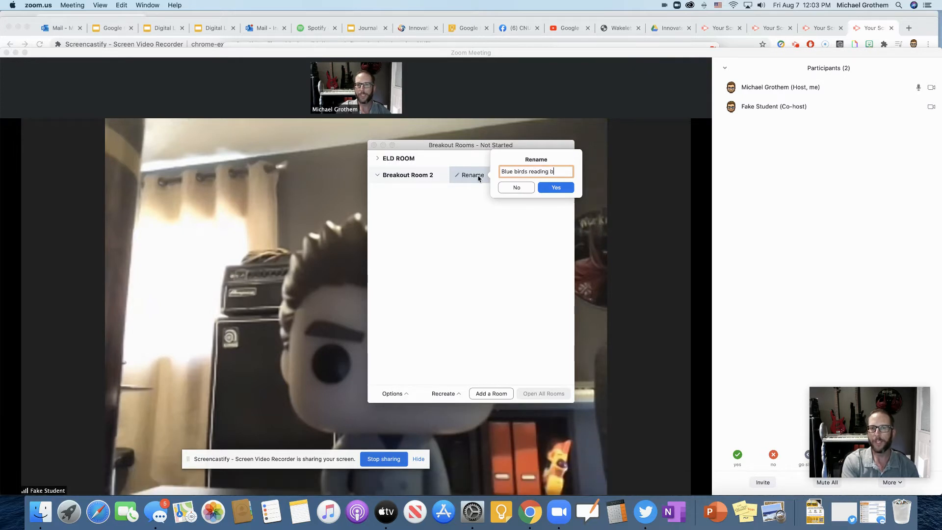
pyautogui.click(555, 186)
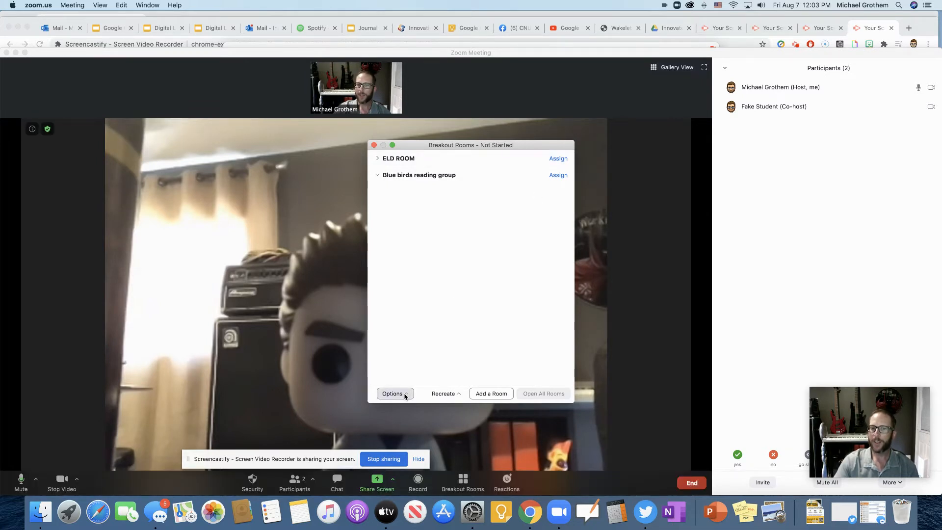
pyautogui.click(391, 393)
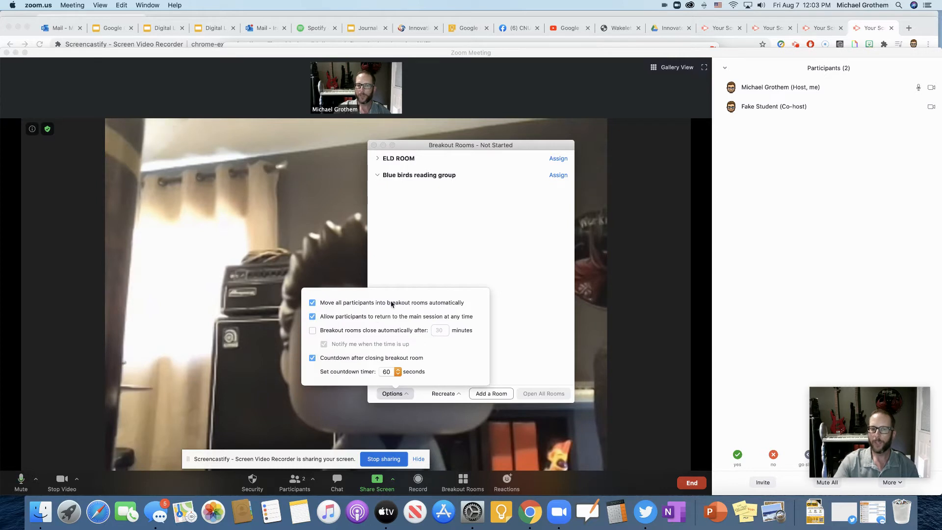
pyautogui.moveTo(438, 310)
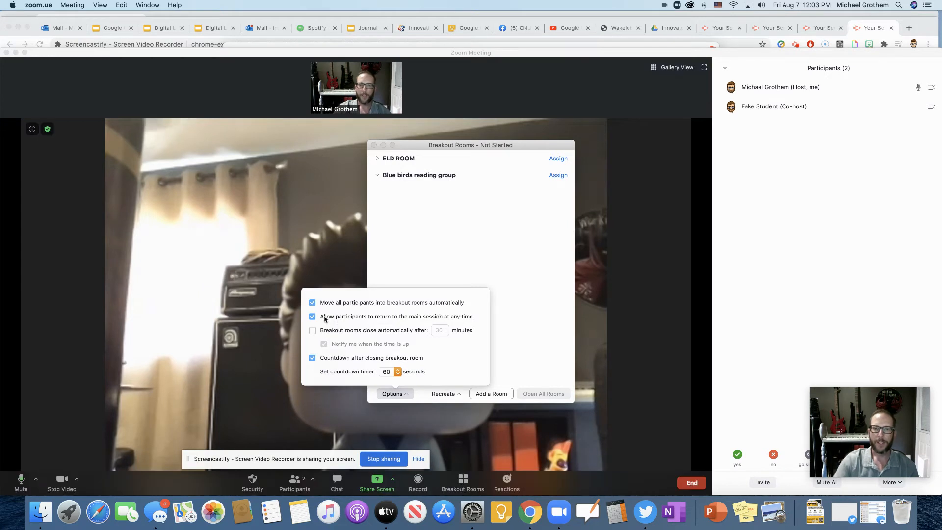
pyautogui.moveTo(454, 324)
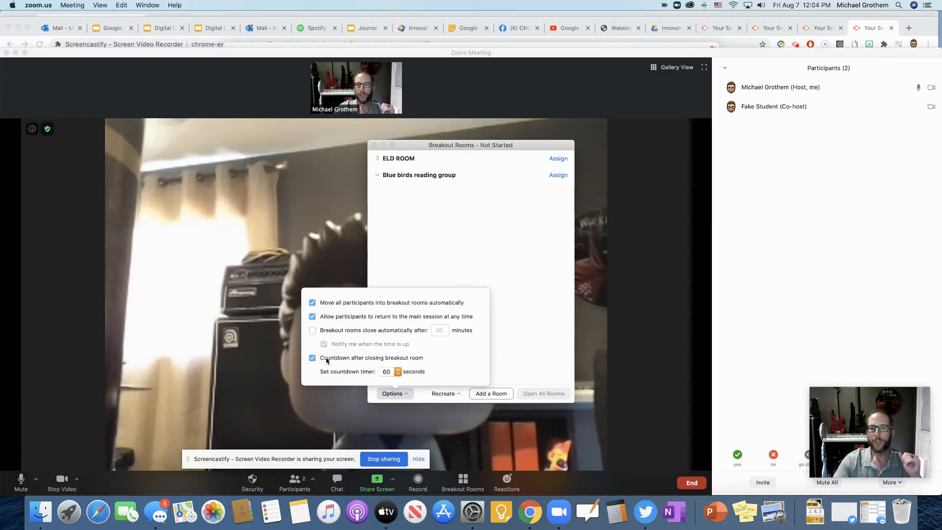
pyautogui.moveTo(408, 365)
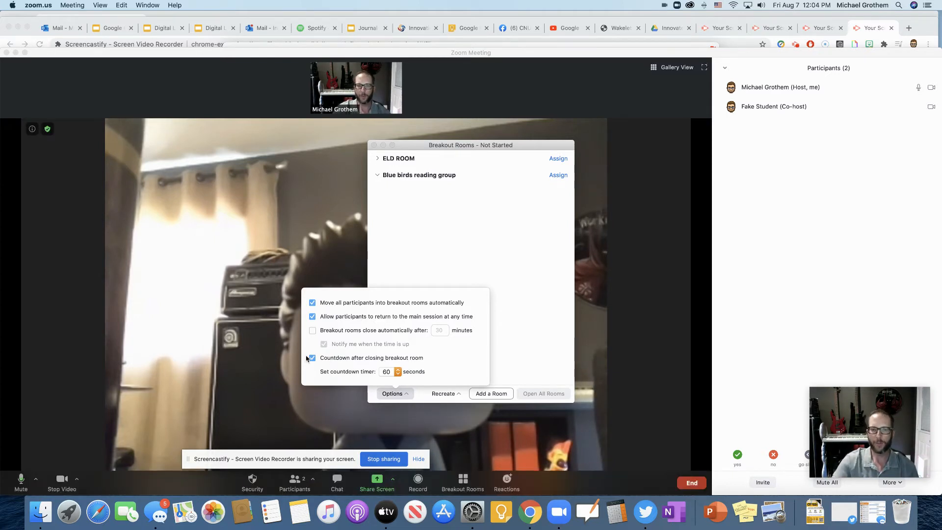
pyautogui.moveTo(522, 347)
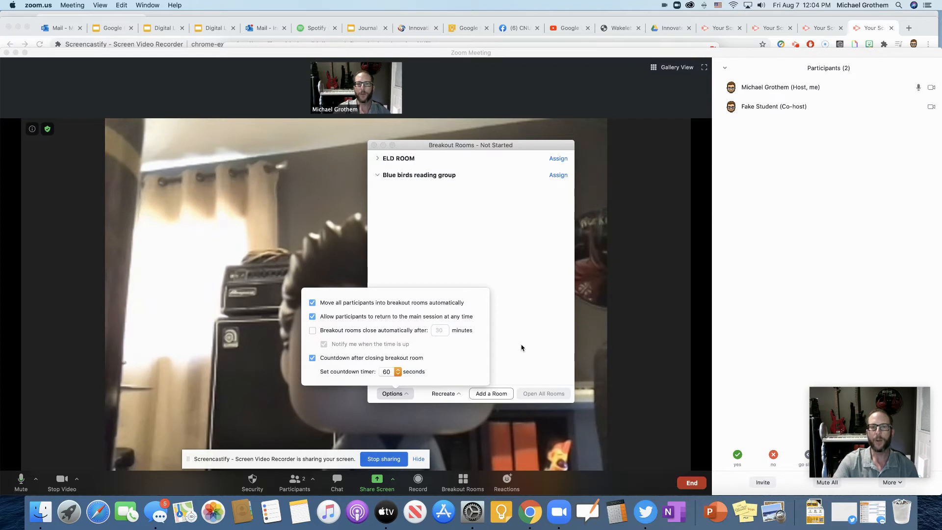
pyautogui.moveTo(501, 342)
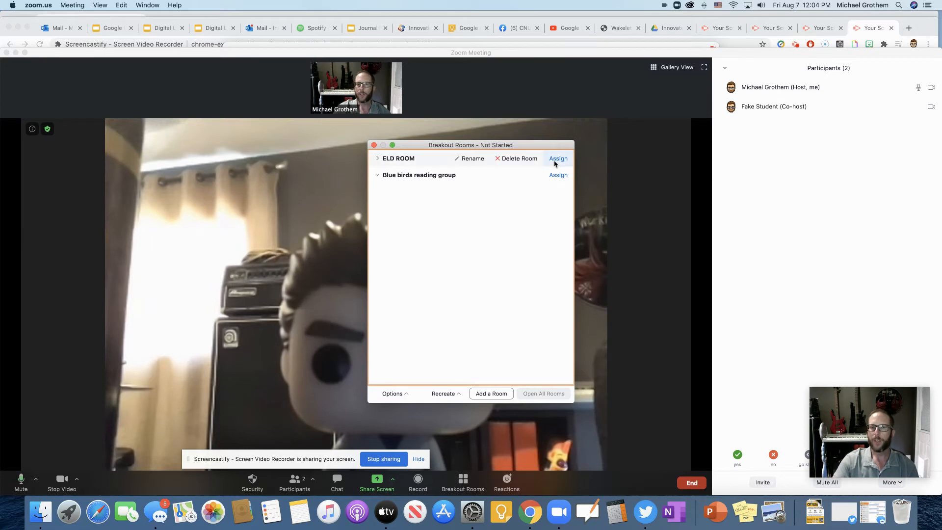
pyautogui.moveTo(650, 155)
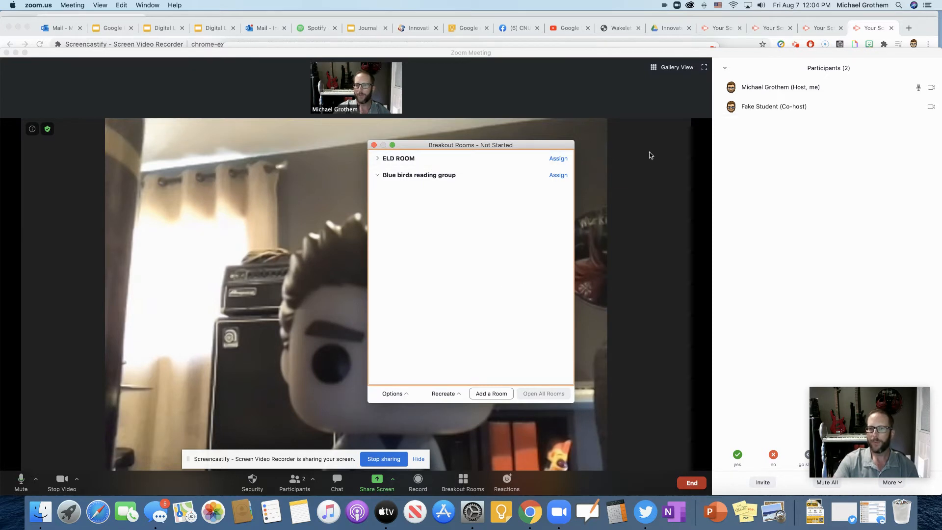
# - Assign Fake Student to ELD ROOM
pyautogui.click(557, 158)
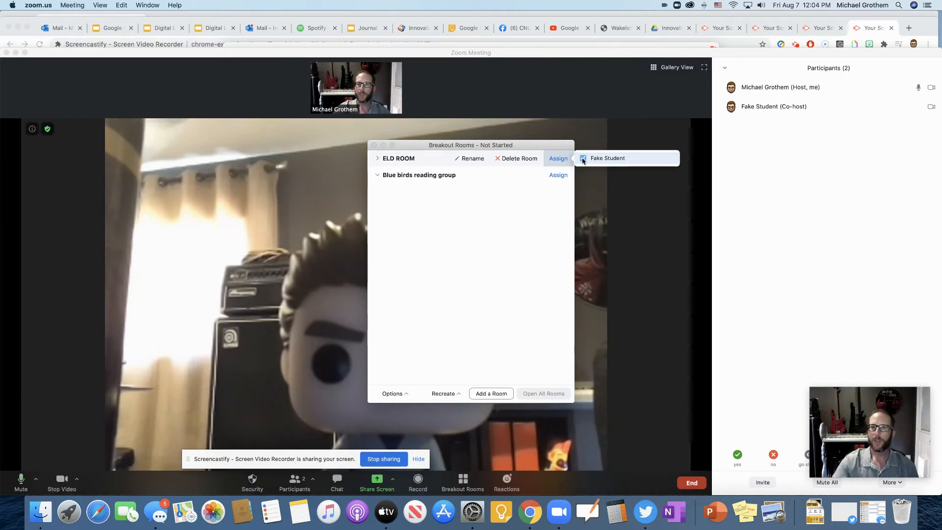
pyautogui.click(582, 158)
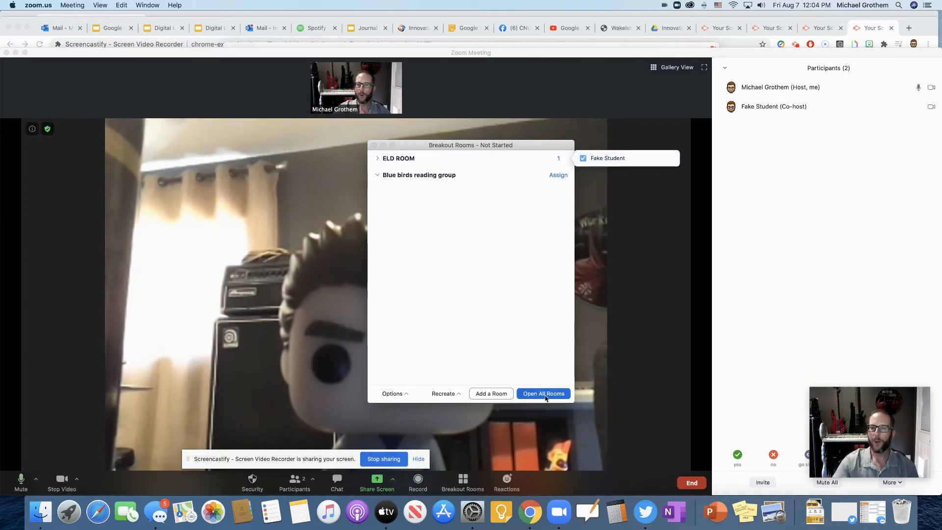
pyautogui.moveTo(333, 357)
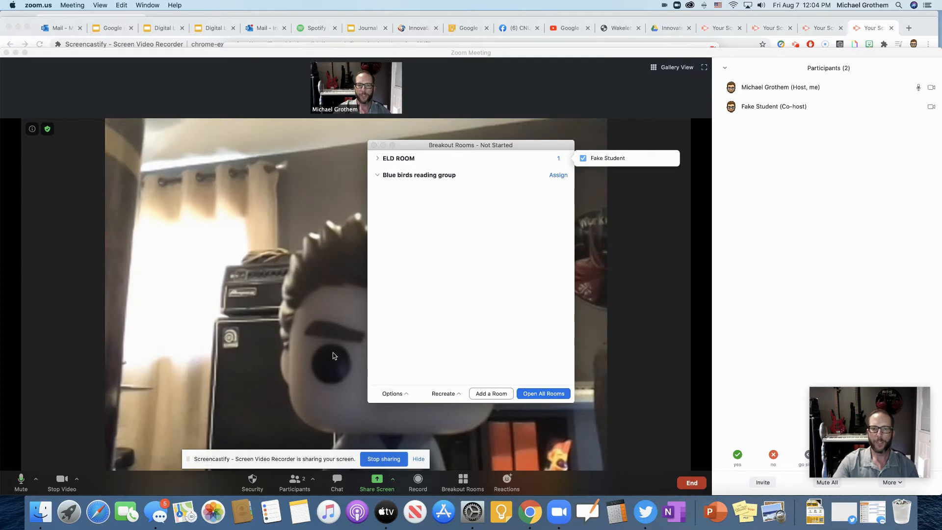
# - Open all breakout rooms so participants are invited to join
pyautogui.click(542, 394)
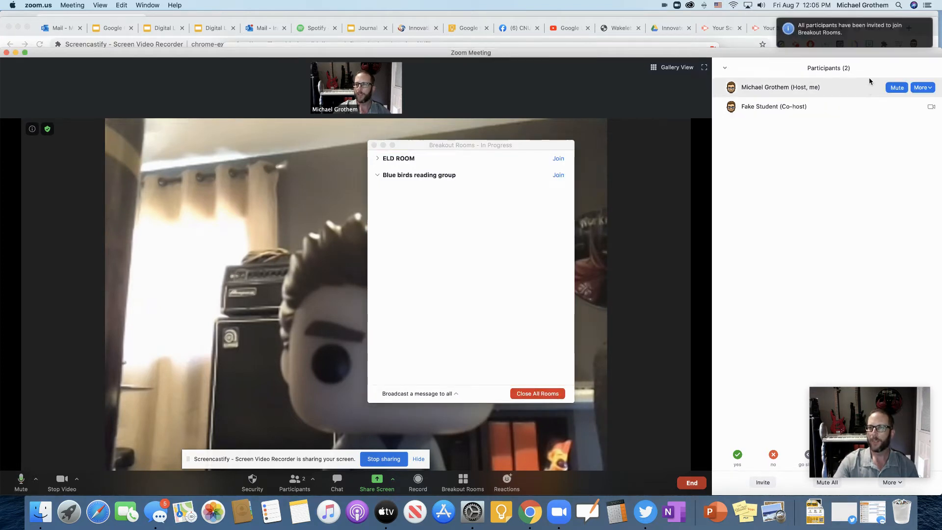
pyautogui.moveTo(817, 72)
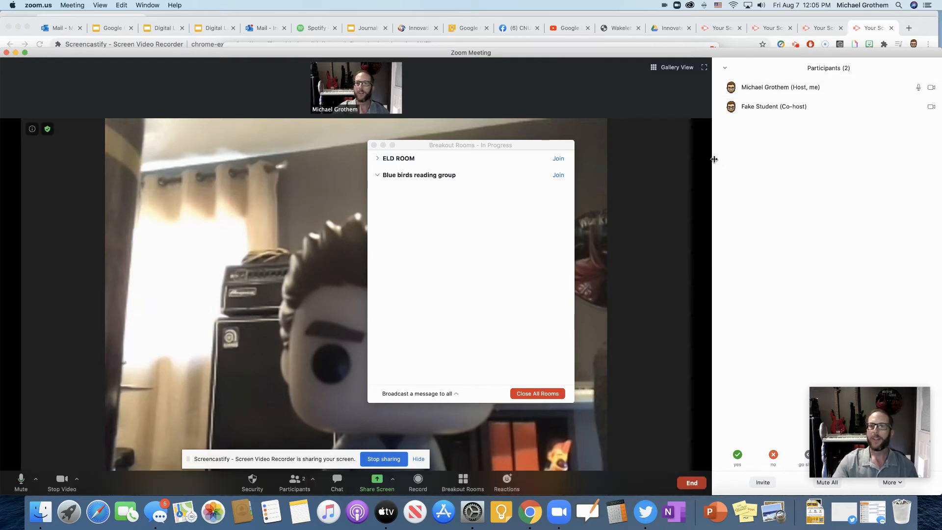
pyautogui.moveTo(513, 192)
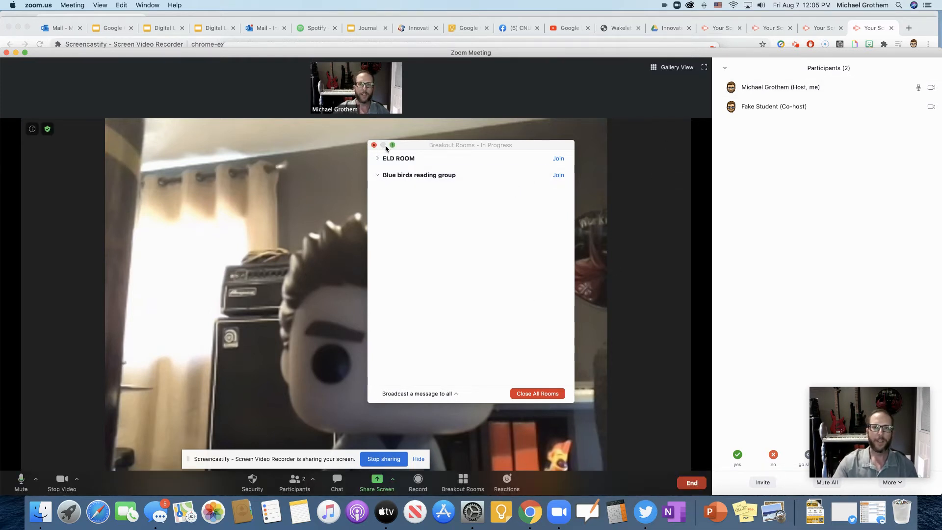
pyautogui.moveTo(616, 101)
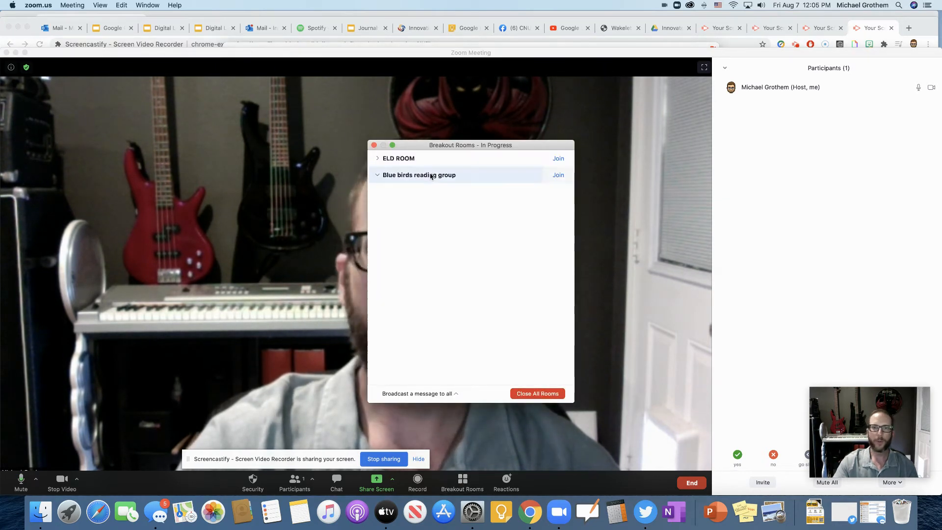
# - Expand ELD ROOM and view the student's Move To options
pyautogui.click(377, 158)
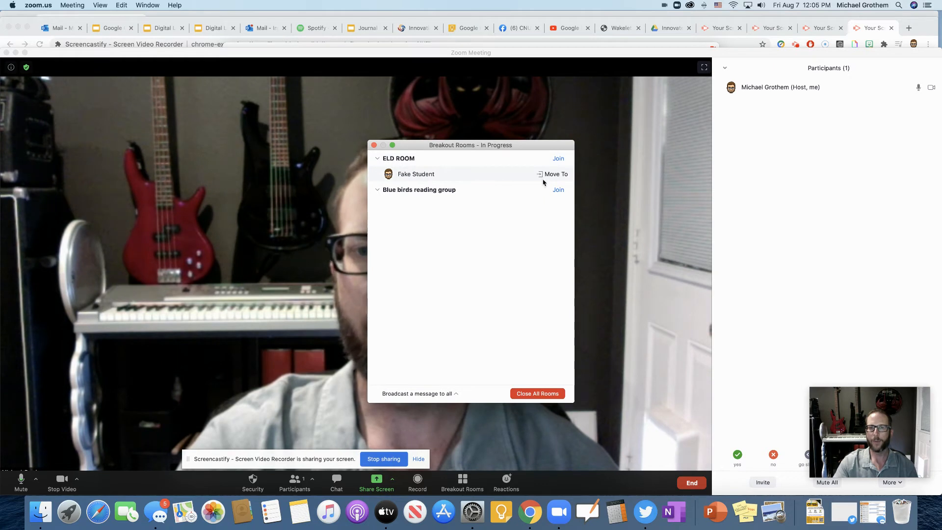
pyautogui.click(555, 174)
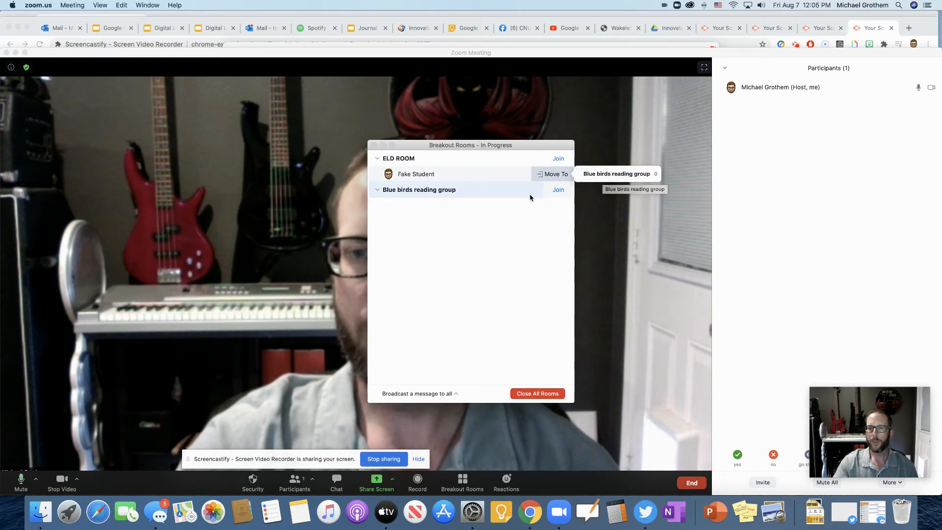
pyautogui.moveTo(499, 180)
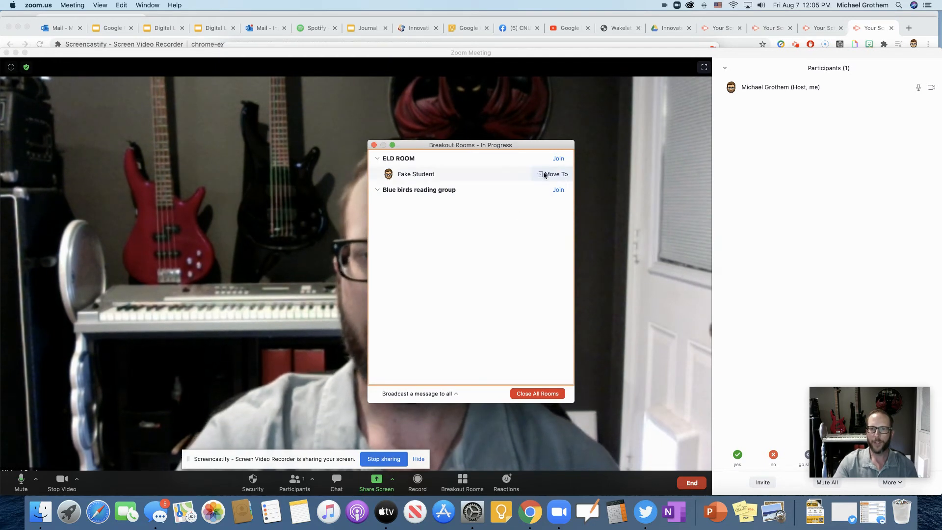
# - Join ELD ROOM as host and confirm with Yes
pyautogui.click(558, 158)
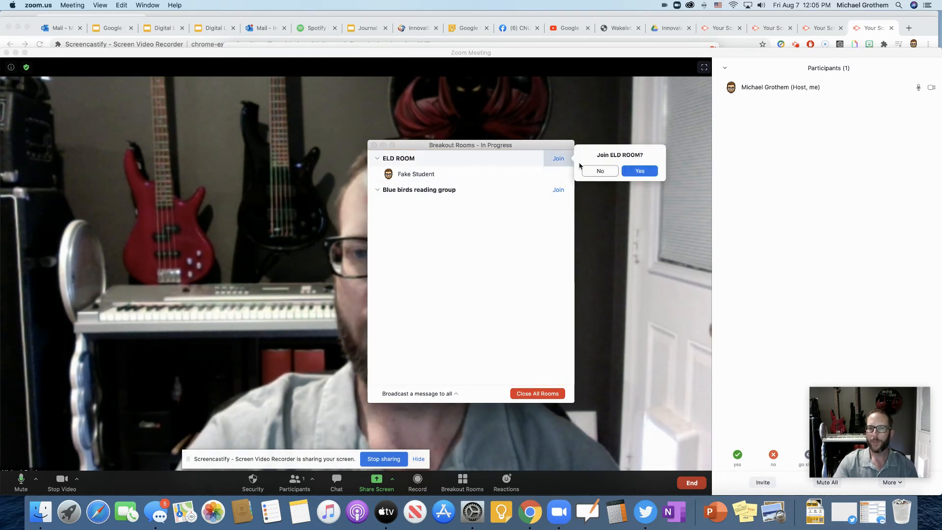
pyautogui.click(639, 171)
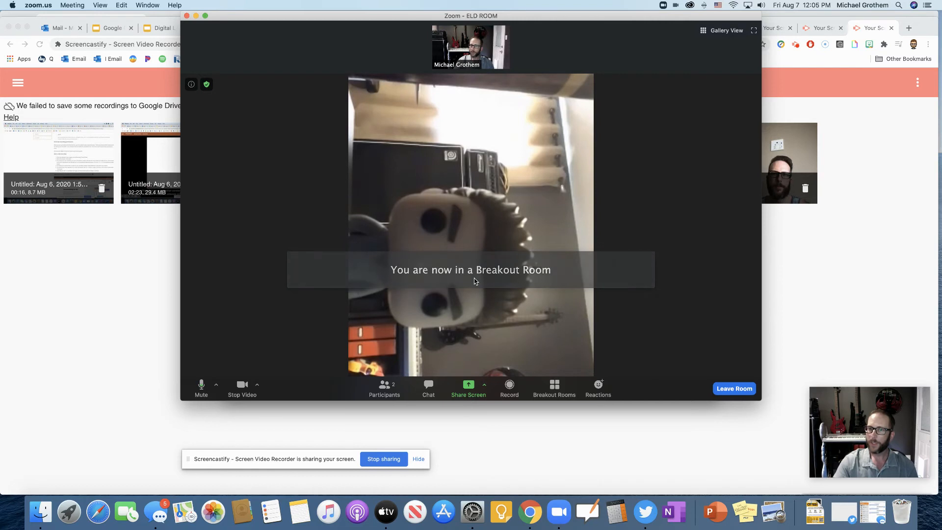
# - Leave the breakout room only, returning to the main meeting
pyautogui.click(384, 388)
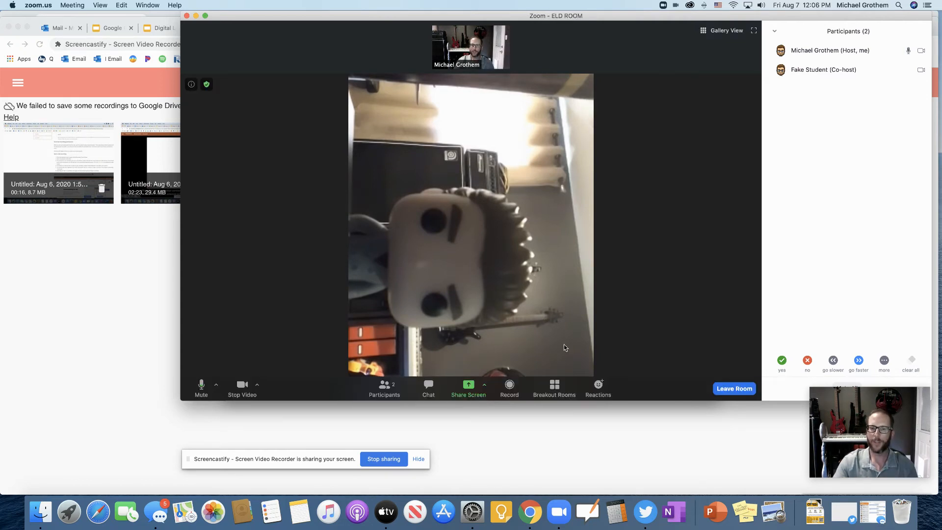
pyautogui.moveTo(734, 389)
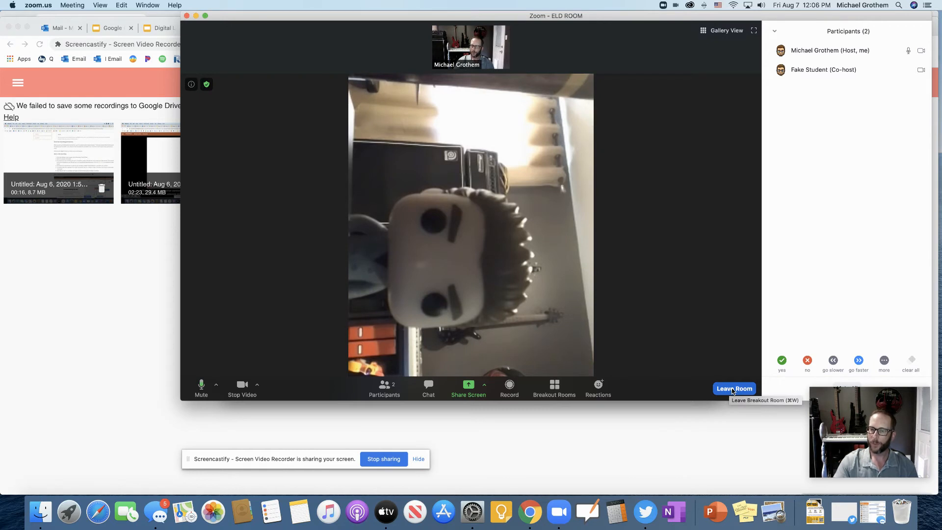
pyautogui.click(734, 389)
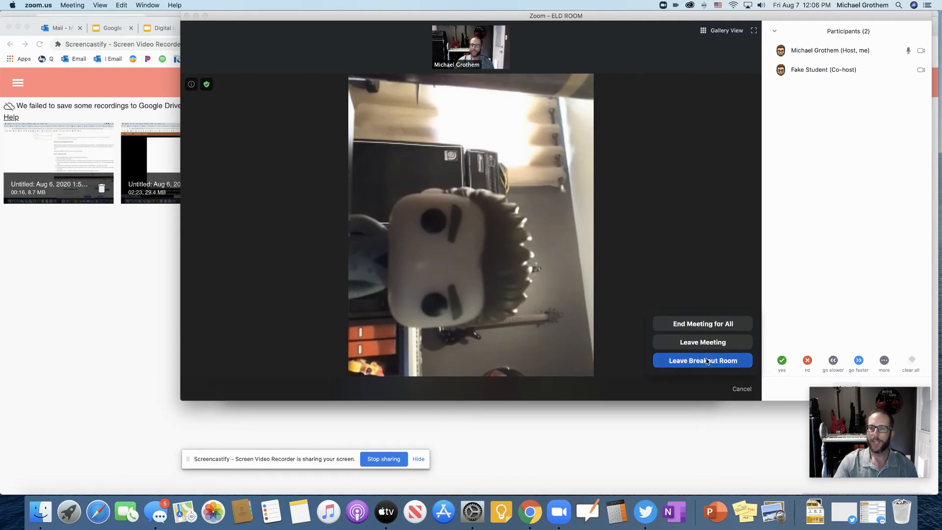
pyautogui.click(702, 360)
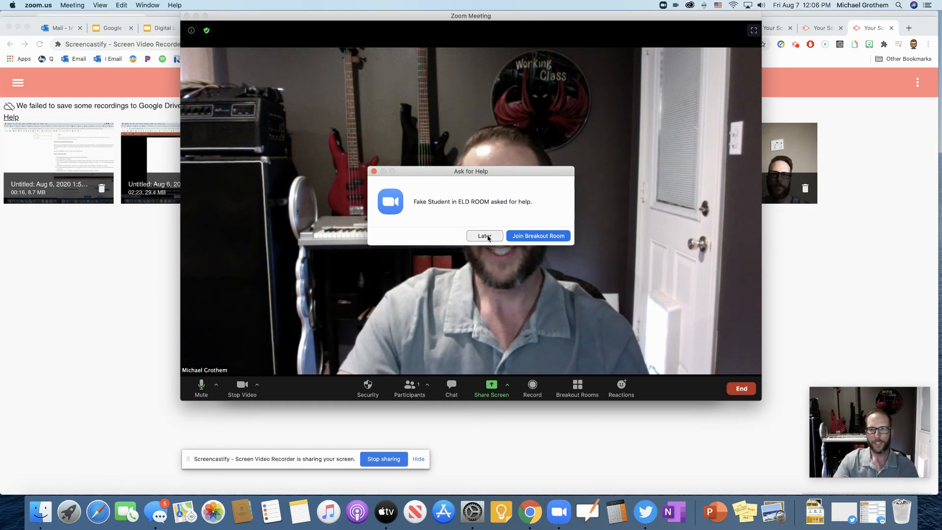
# - Defer Fake Student's help request with Later
pyautogui.click(485, 236)
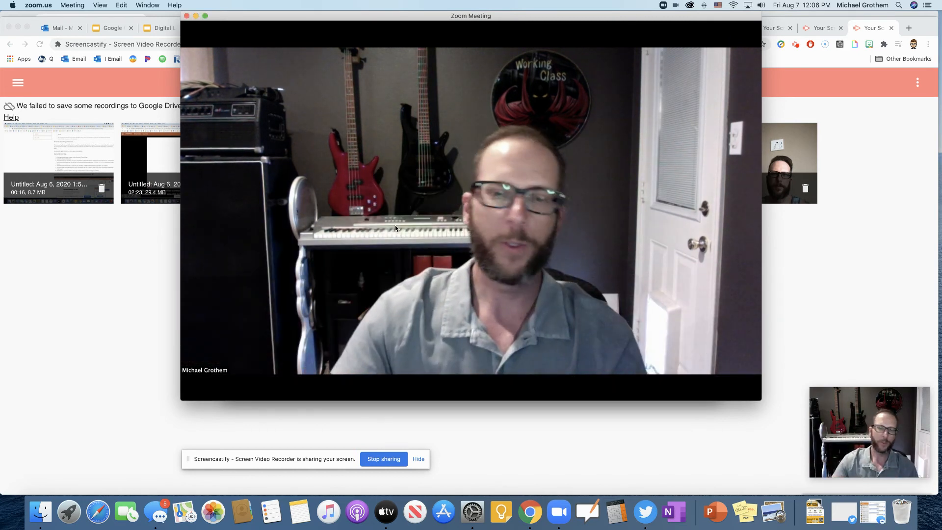
pyautogui.moveTo(396, 282)
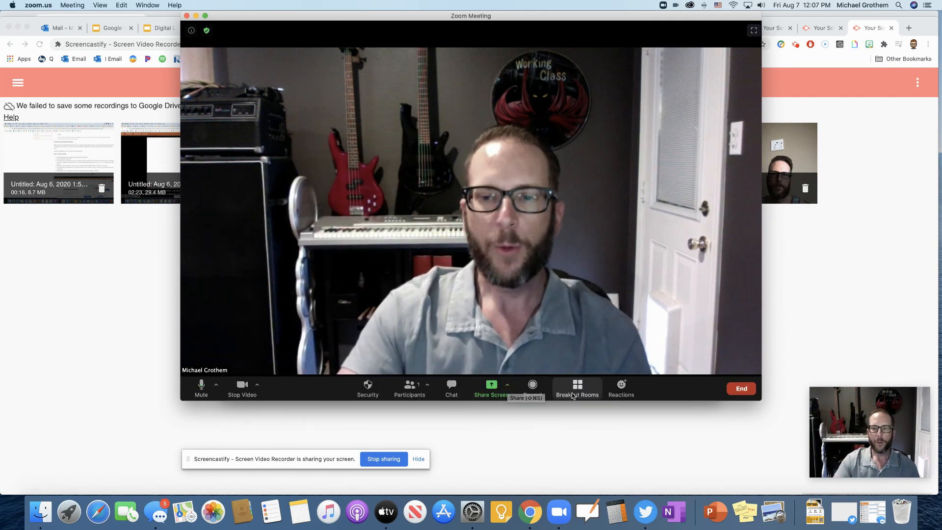
# - Broadcast "Time to come back to class!" to all rooms and close the overview
pyautogui.click(578, 388)
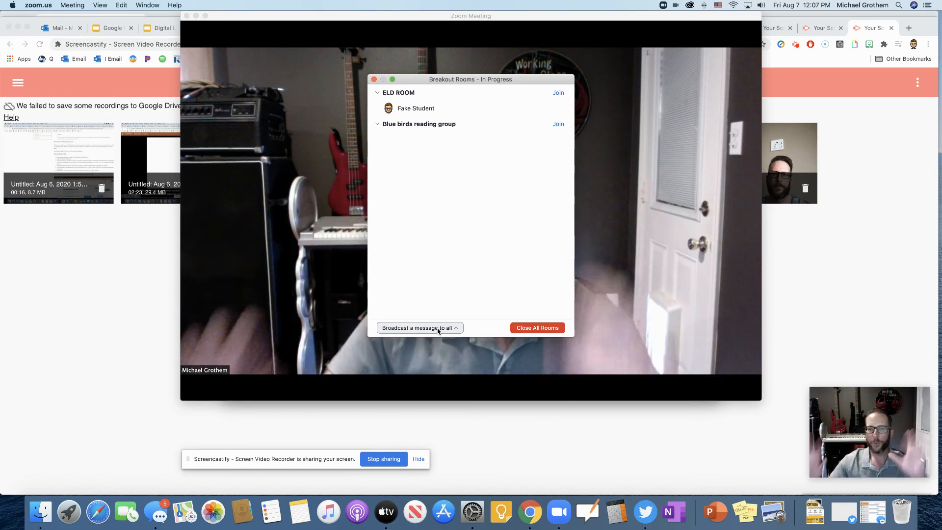
pyautogui.click(417, 328)
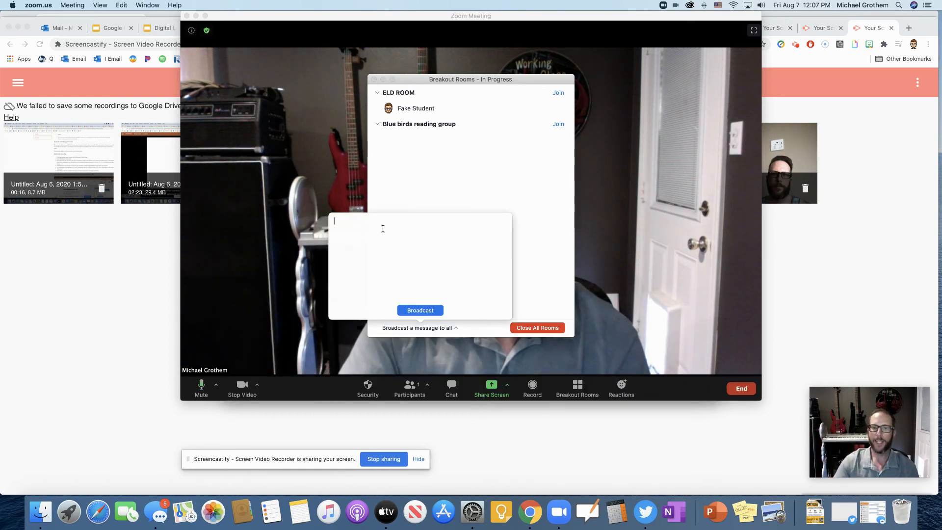
pyautogui.write('Time to')
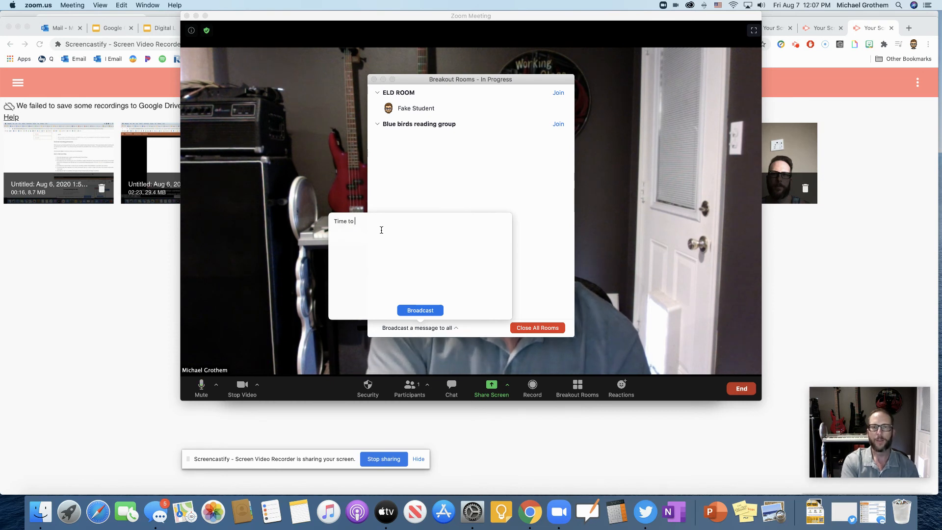
pyautogui.write('come back to class!')
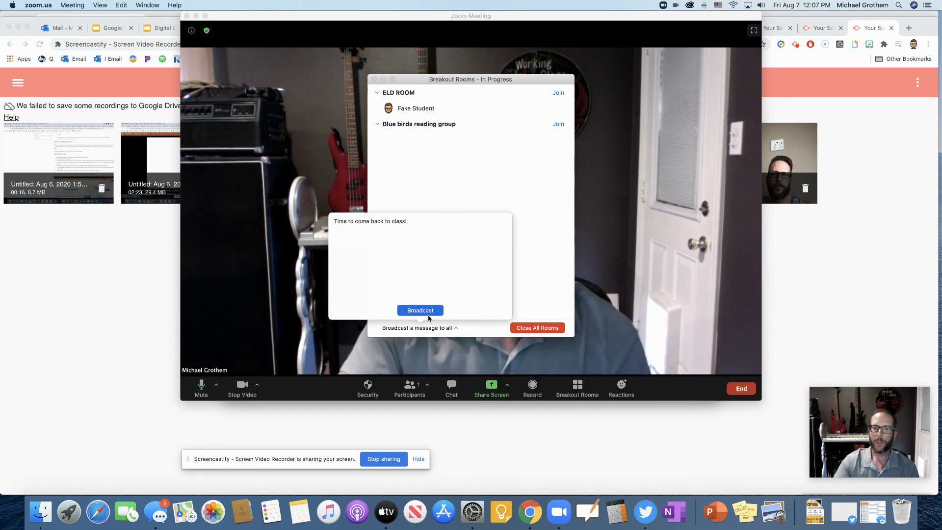
pyautogui.click(419, 310)
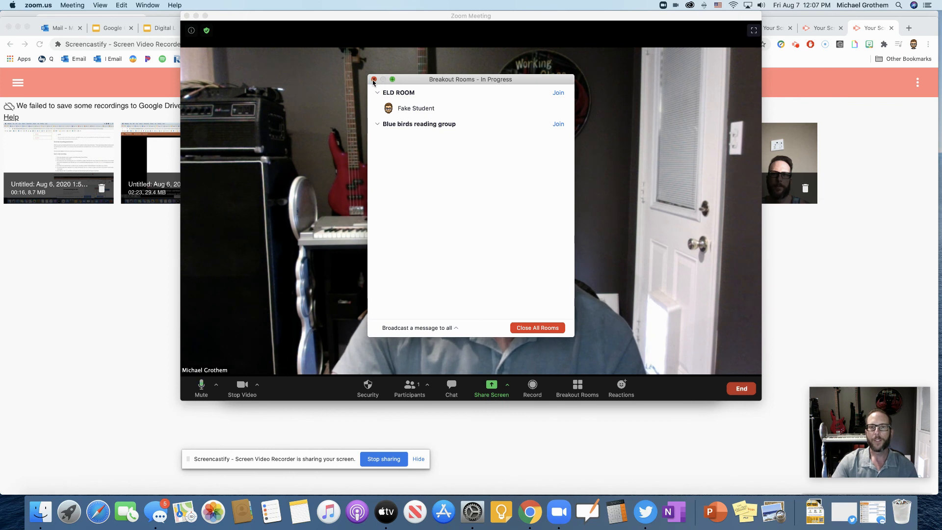
pyautogui.click(373, 80)
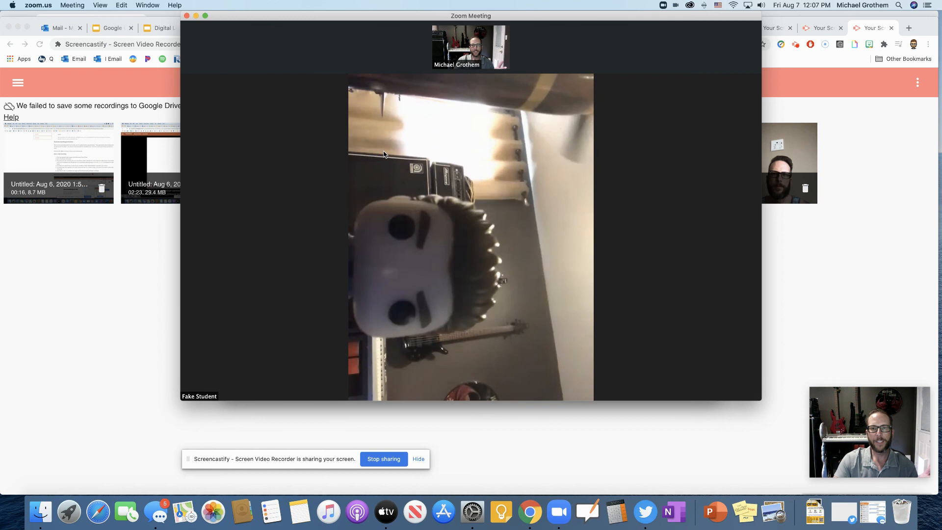
pyautogui.moveTo(271, 118)
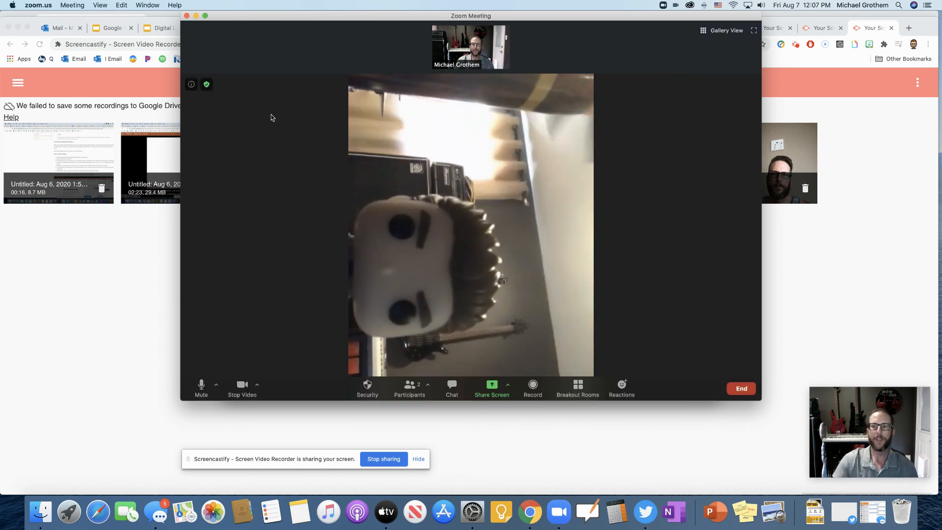
pyautogui.moveTo(563, 379)
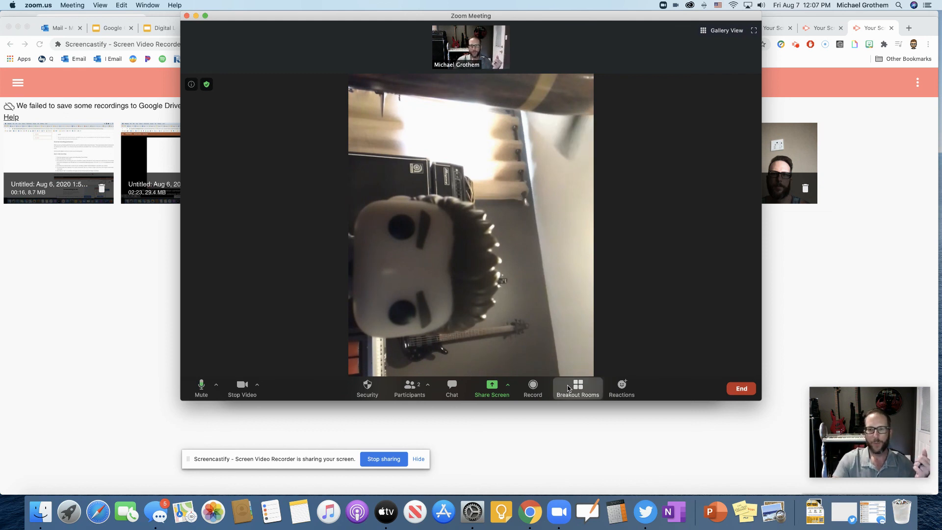
# - Reopen the Breakout Rooms overview showing Fake Student not joined in ELD ROOM
pyautogui.click(576, 388)
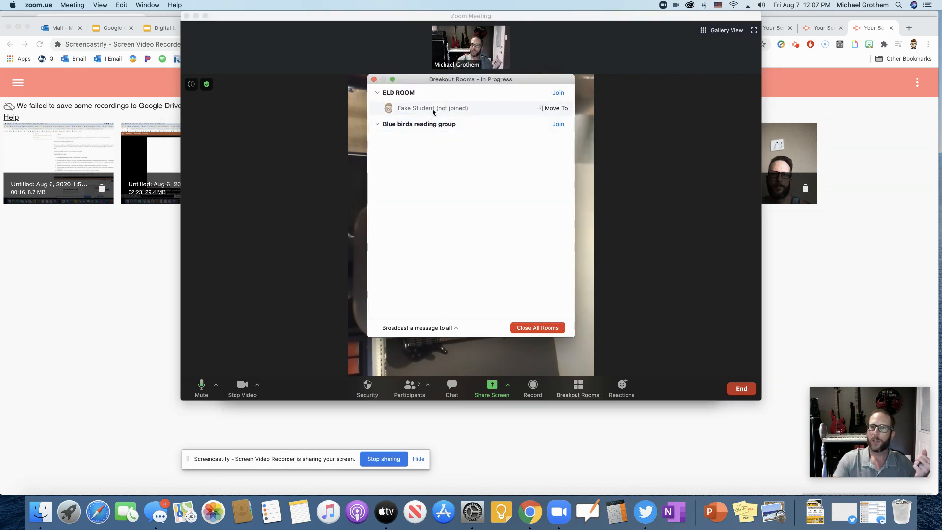
pyautogui.moveTo(558, 123)
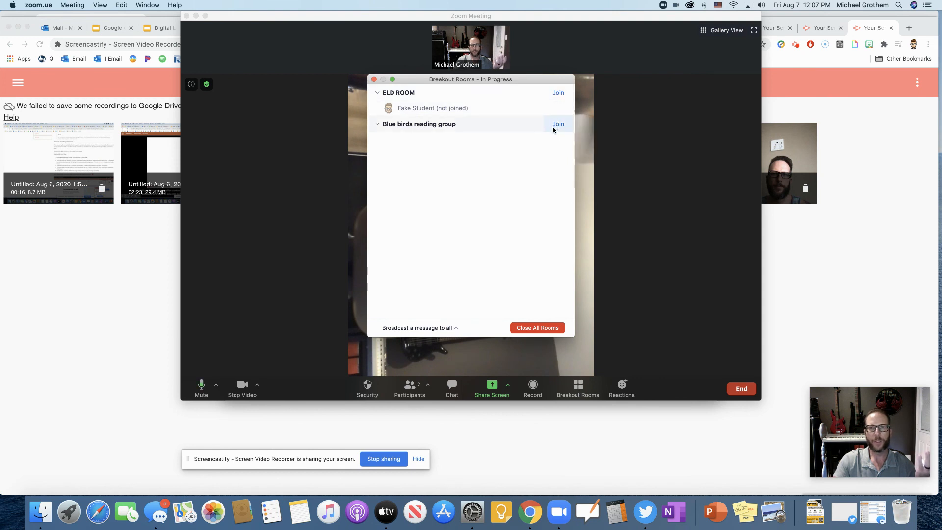
pyautogui.moveTo(453, 325)
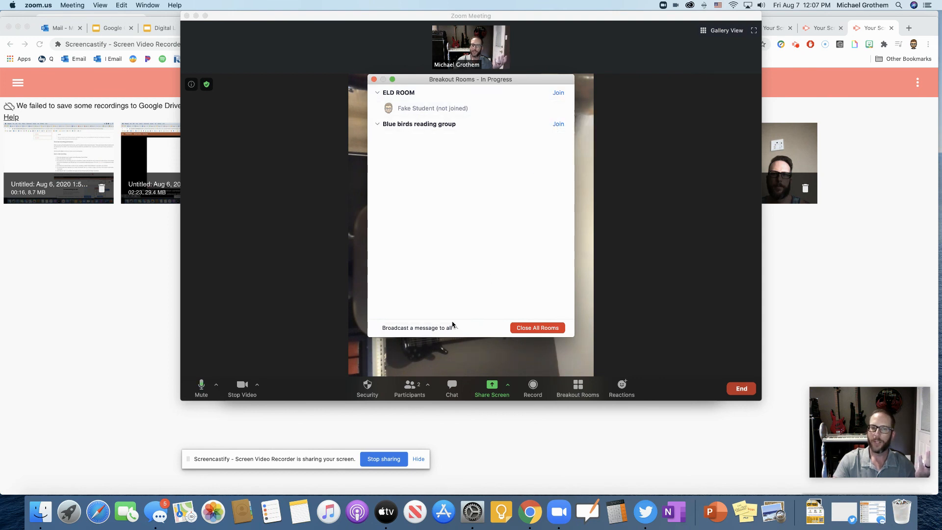